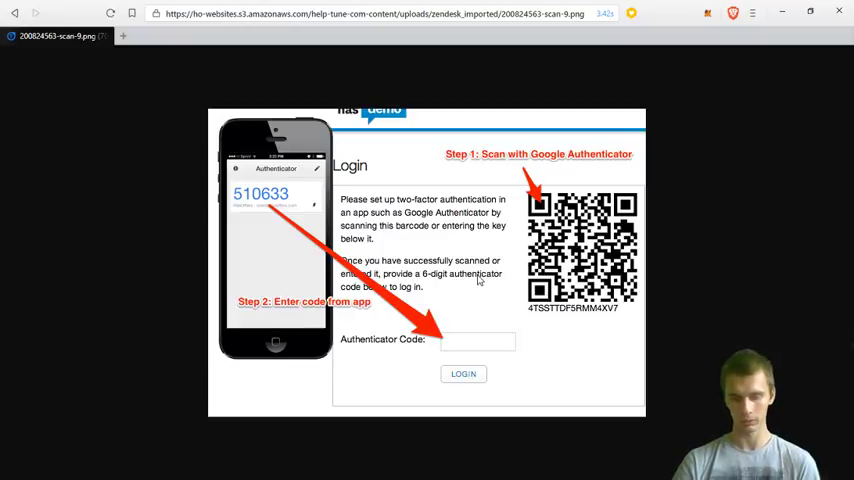
pyautogui.moveTo(540, 340)
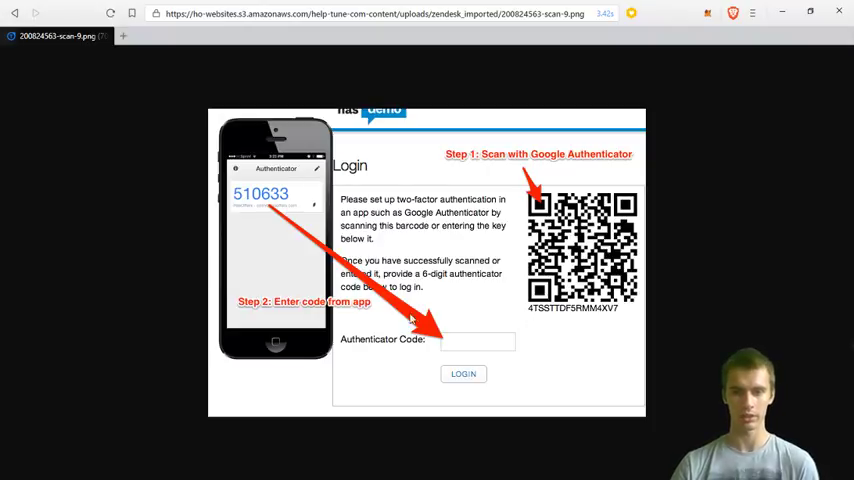
pyautogui.moveTo(540, 324)
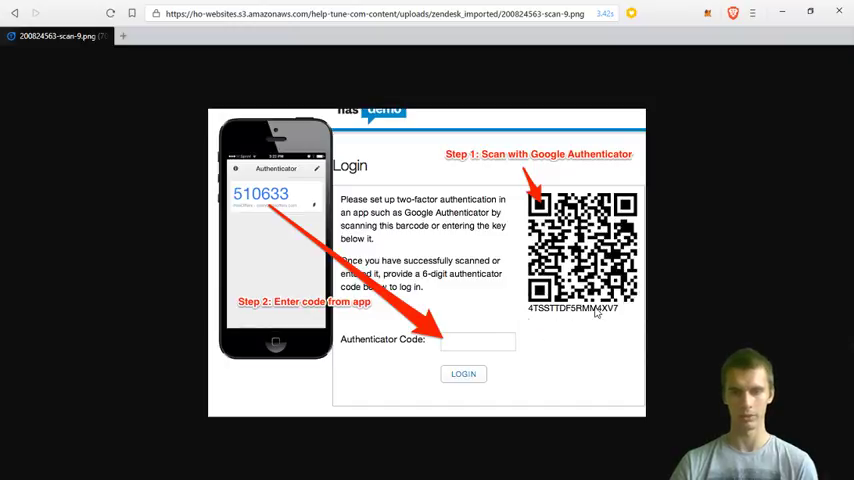
pyautogui.moveTo(604, 334)
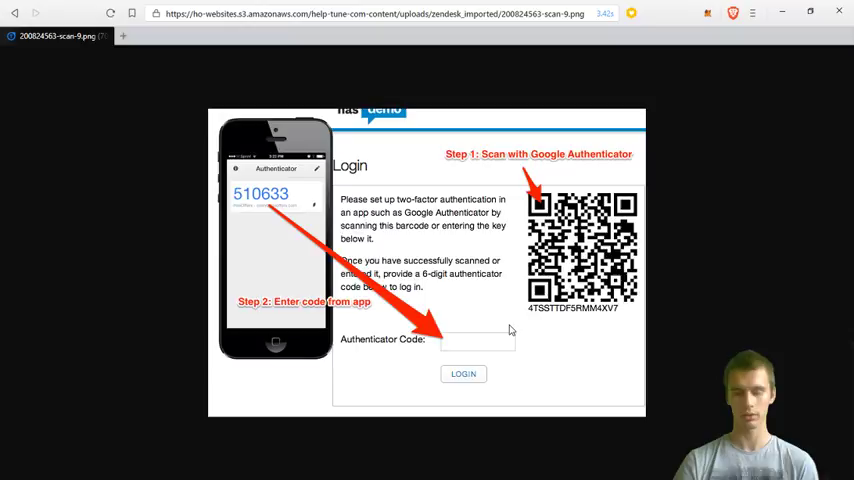
pyautogui.moveTo(570, 328)
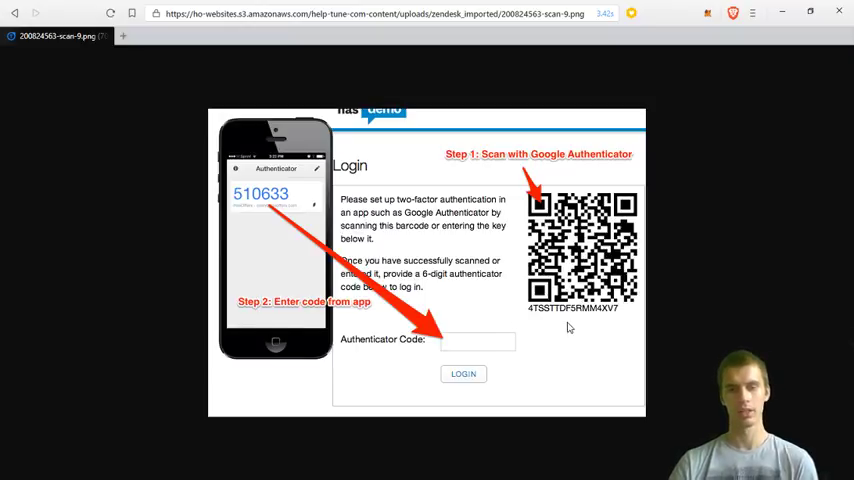